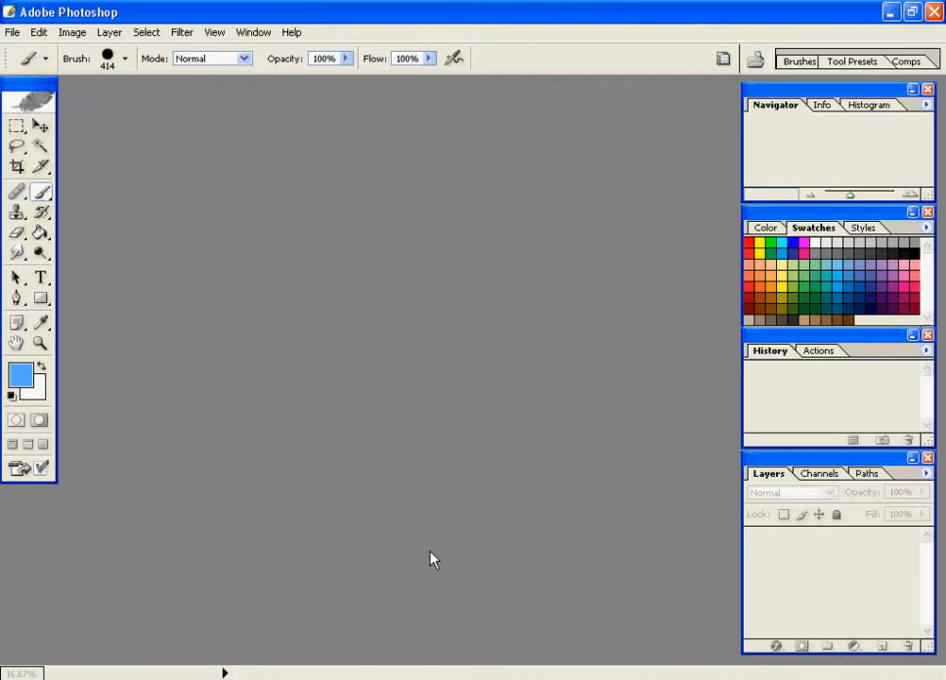
pyautogui.moveTo(407, 544)
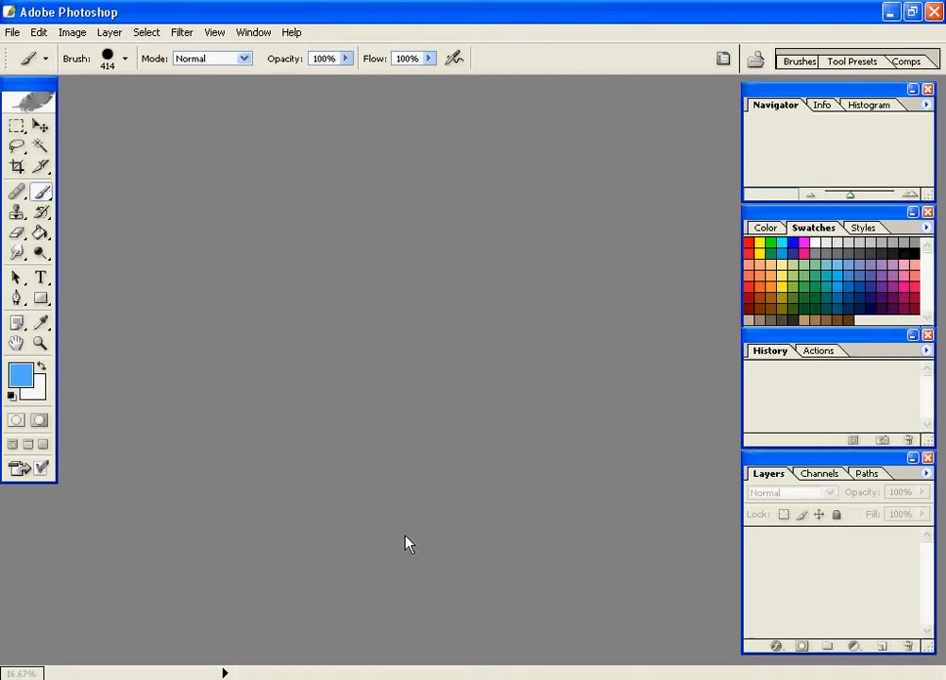
# Open the sketch portrait P1g010436.jpg from the GAMES (E:) drive.
pyautogui.click(11, 33)
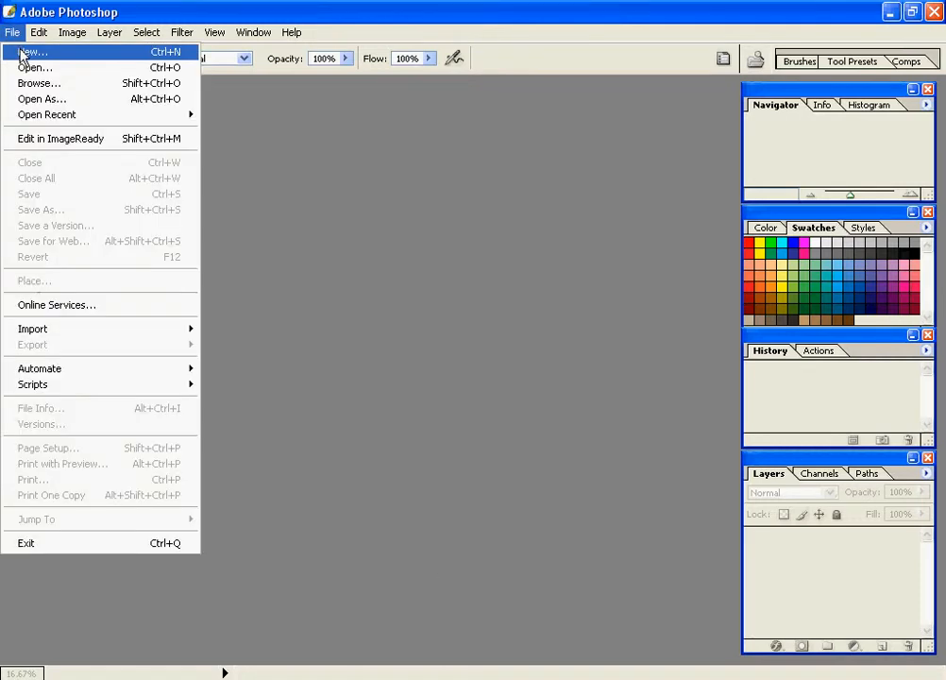
pyautogui.click(42, 68)
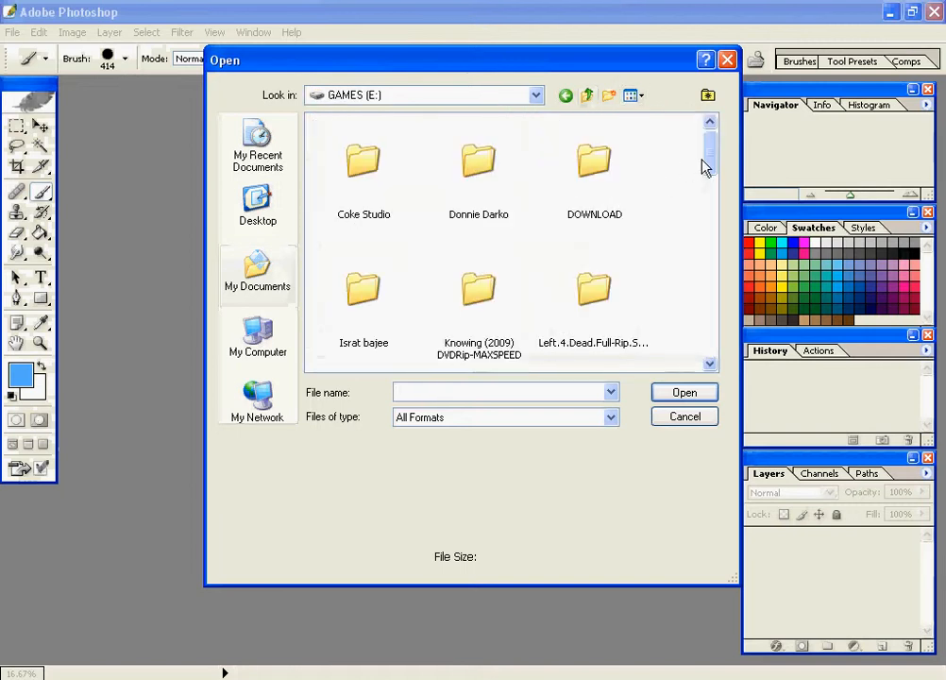
pyautogui.moveTo(710, 166); pyautogui.dragTo(710, 260)
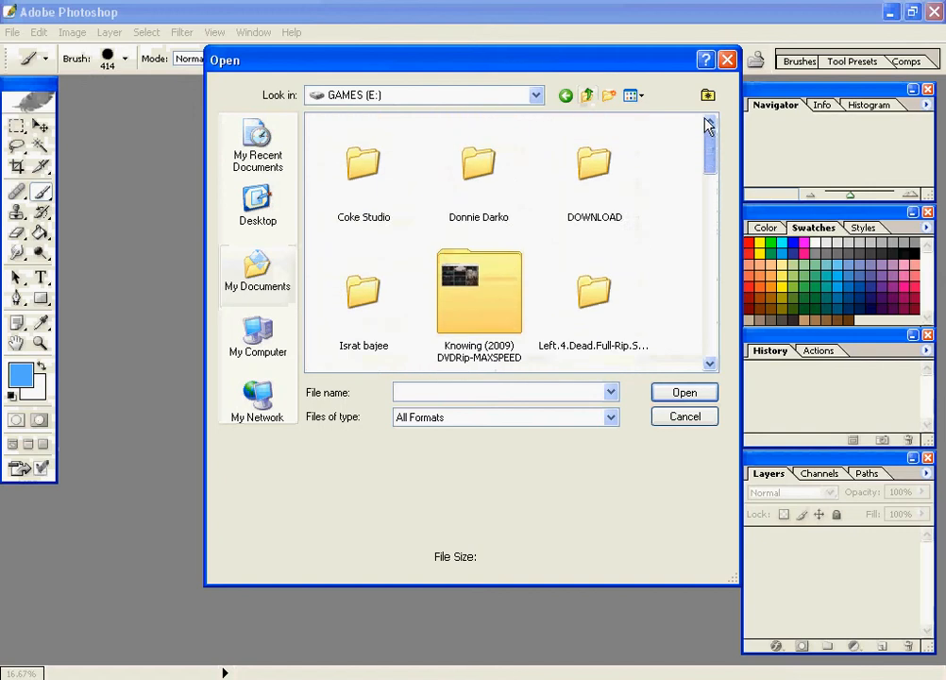
pyautogui.scroll(-3)
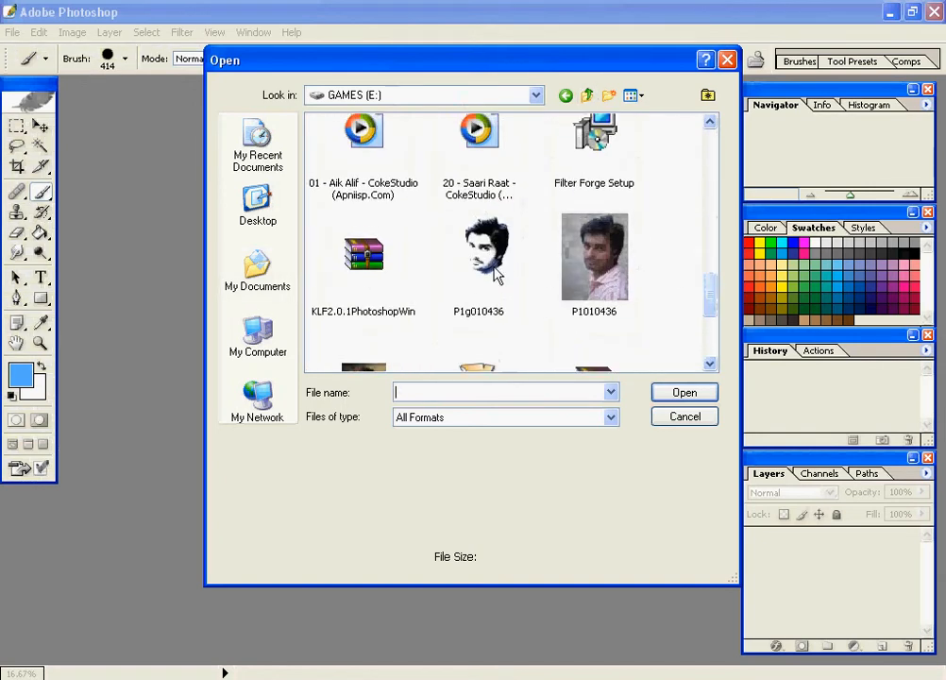
pyautogui.doubleClick(487, 255)
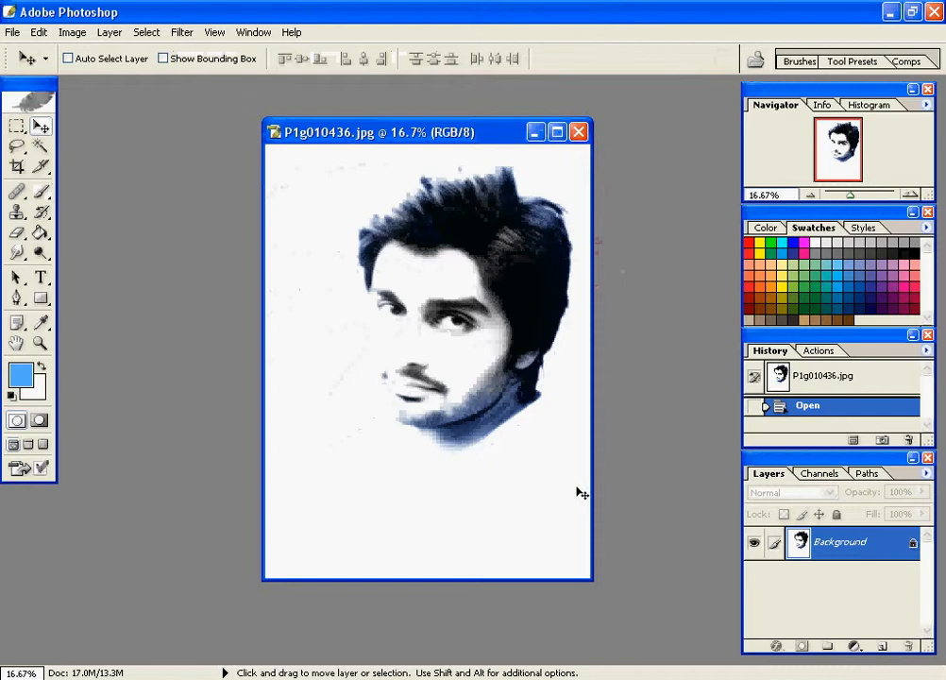
pyautogui.moveTo(392, 348)
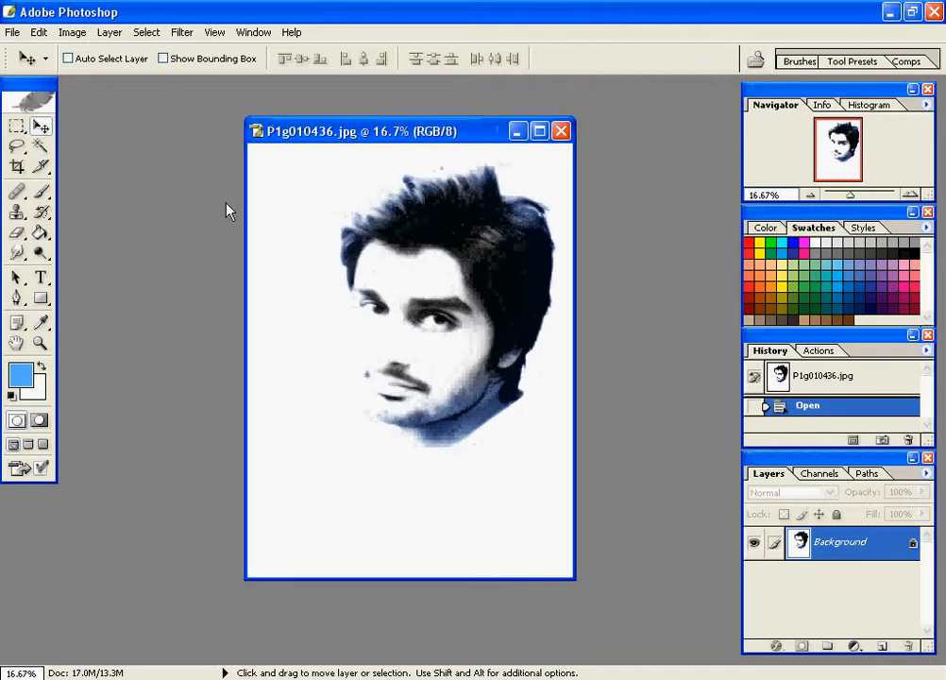
# Open the original colour photo P1010436 as a second document.
pyautogui.click(14, 34)
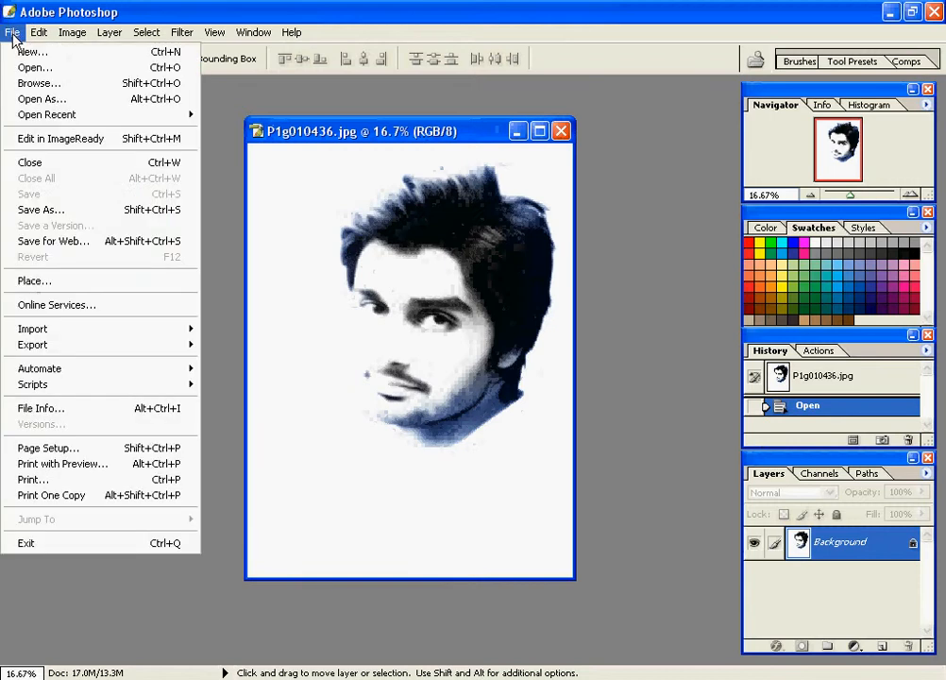
pyautogui.click(38, 66)
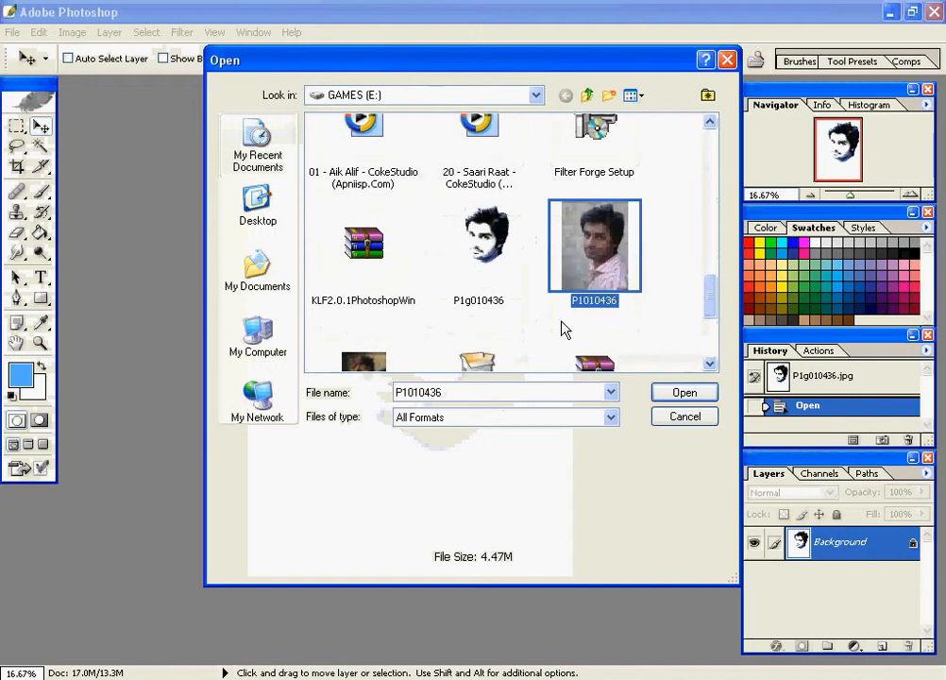
pyautogui.click(683, 391)
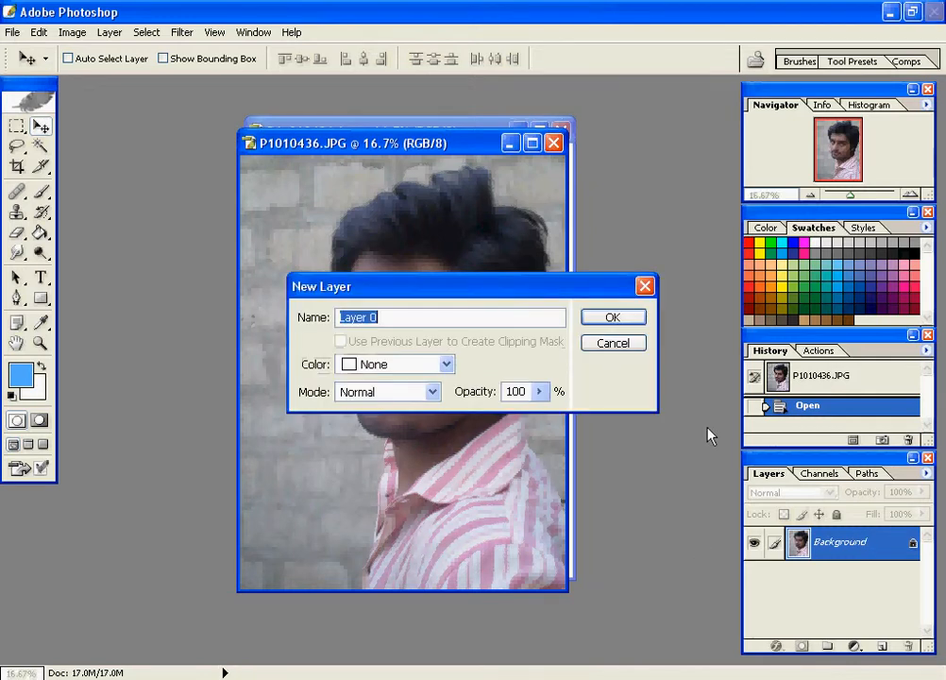
# Confirm converting the locked Background into editable Layer 0.
pyautogui.click(611, 318)
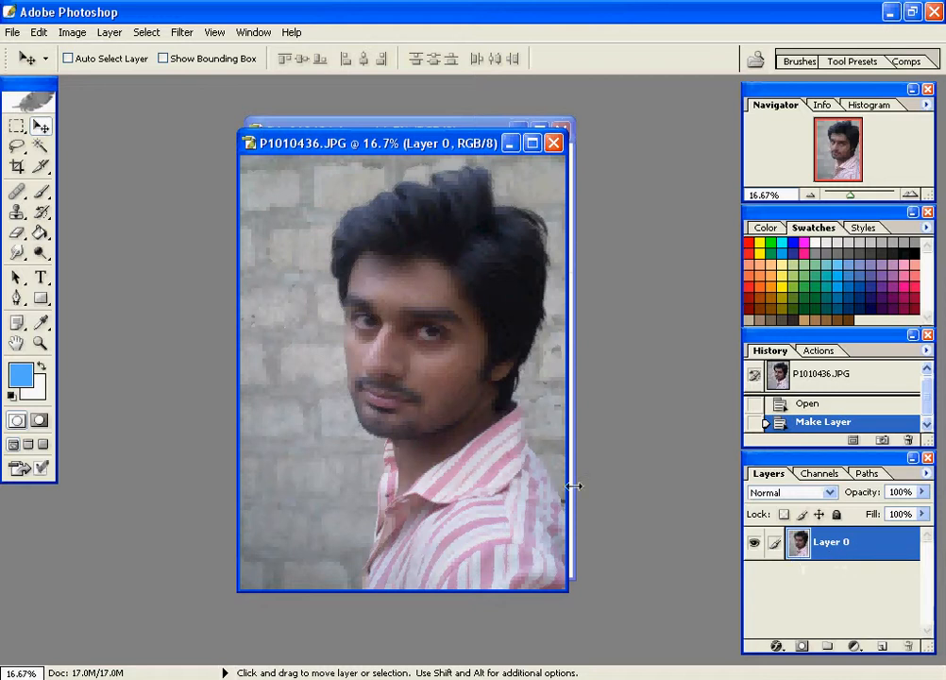
pyautogui.moveTo(589, 510)
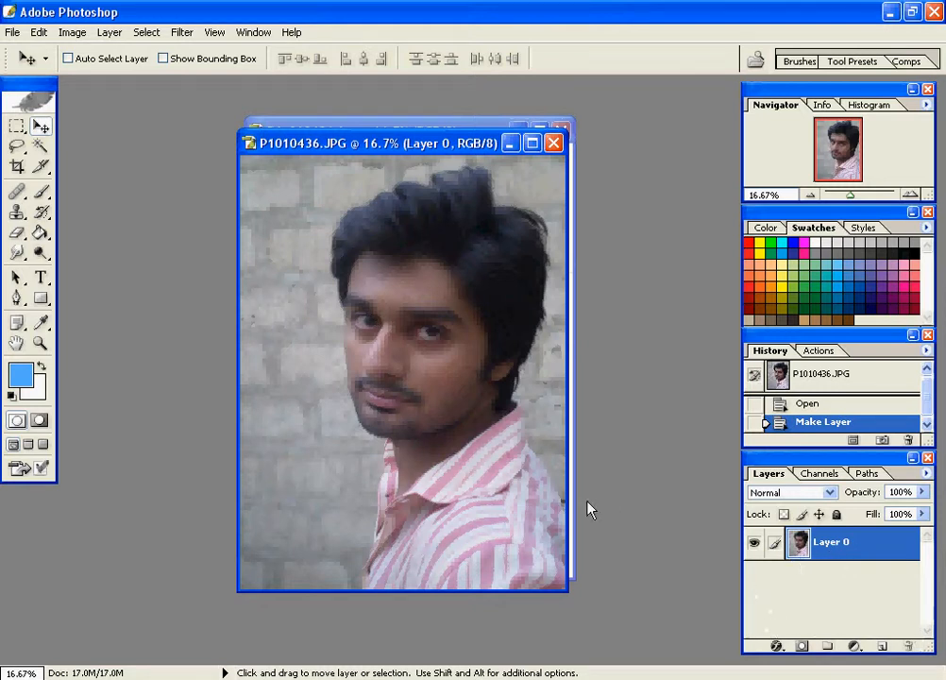
pyautogui.moveTo(143, 140)
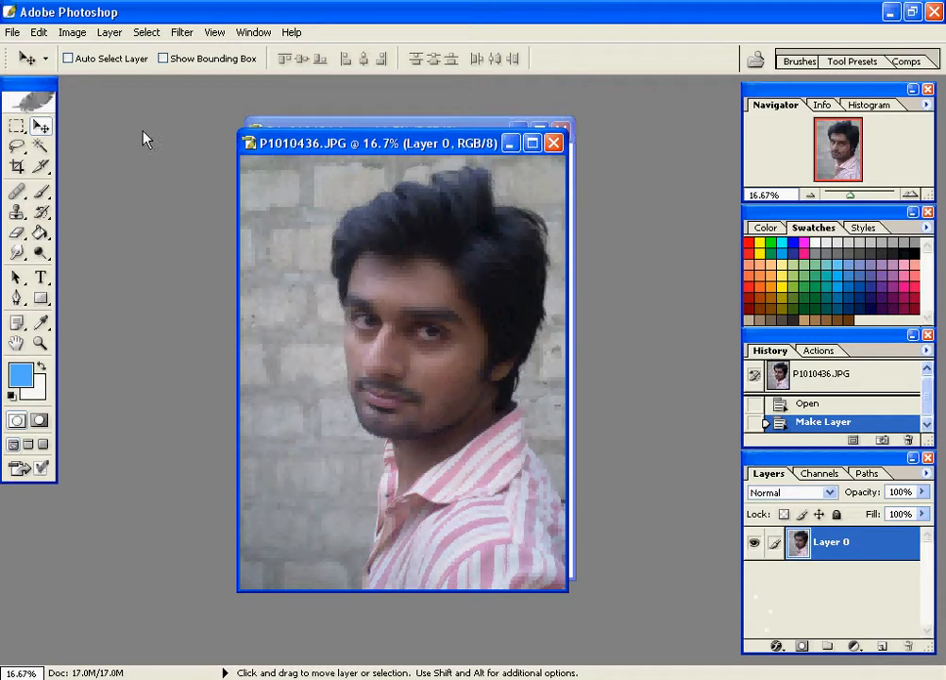
# Desaturate Layer 0 so the portrait becomes greyscale.
pyautogui.click(73, 31)
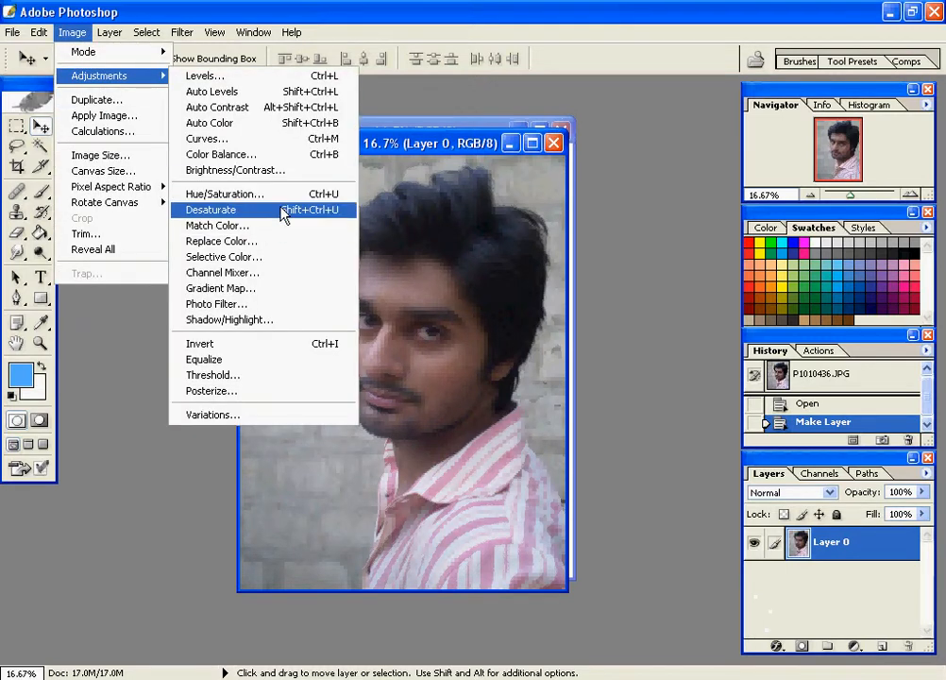
pyautogui.click(211, 209)
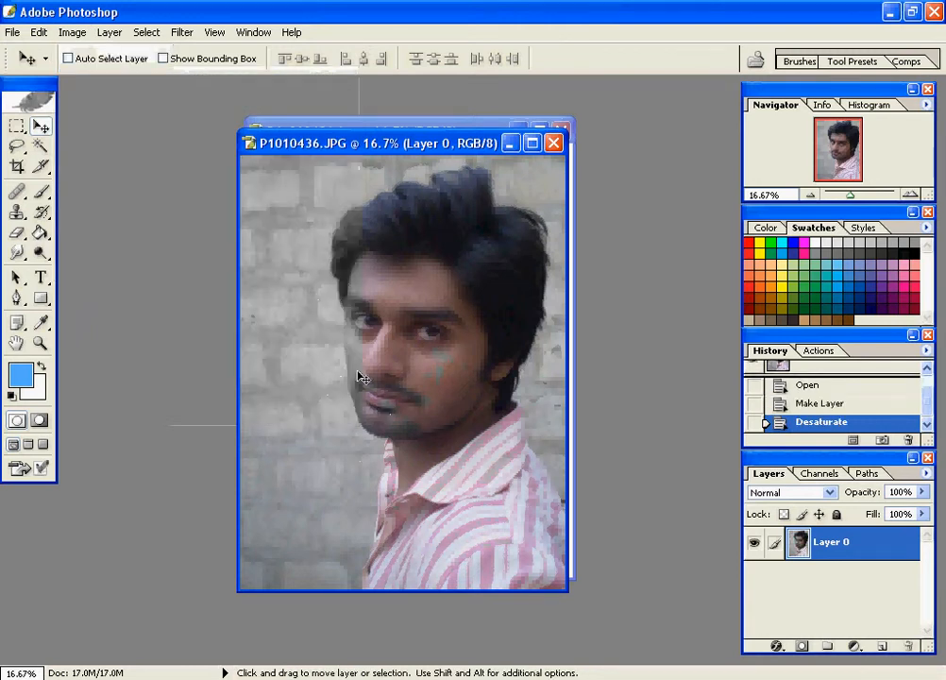
pyautogui.moveTo(381, 389)
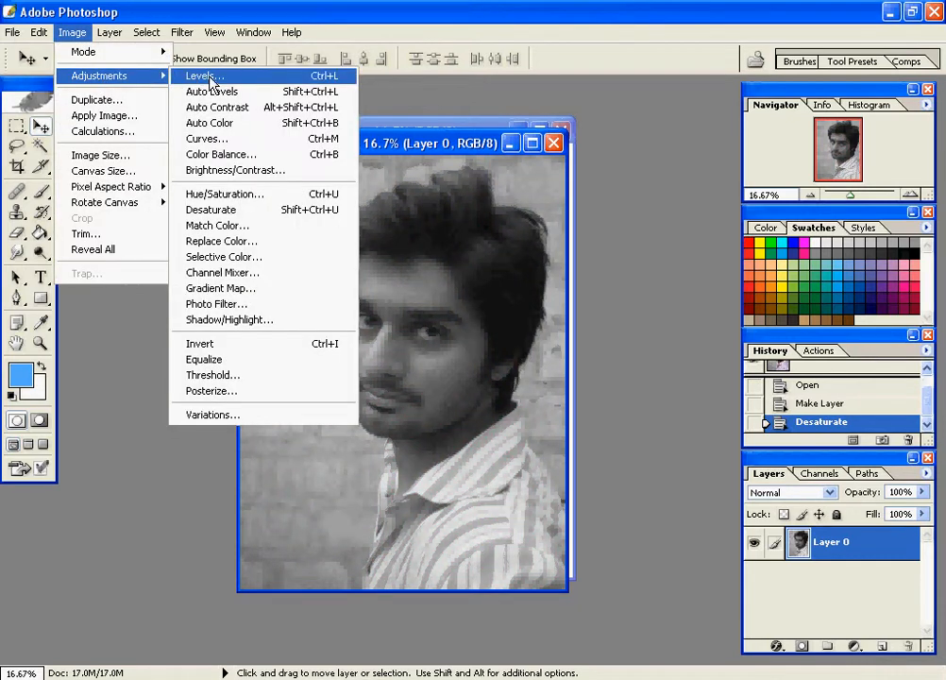
# Apply a Levels adjustment with input levels 40, 1.00, 110 for a stark high-contrast look.
pyautogui.click(199, 75)
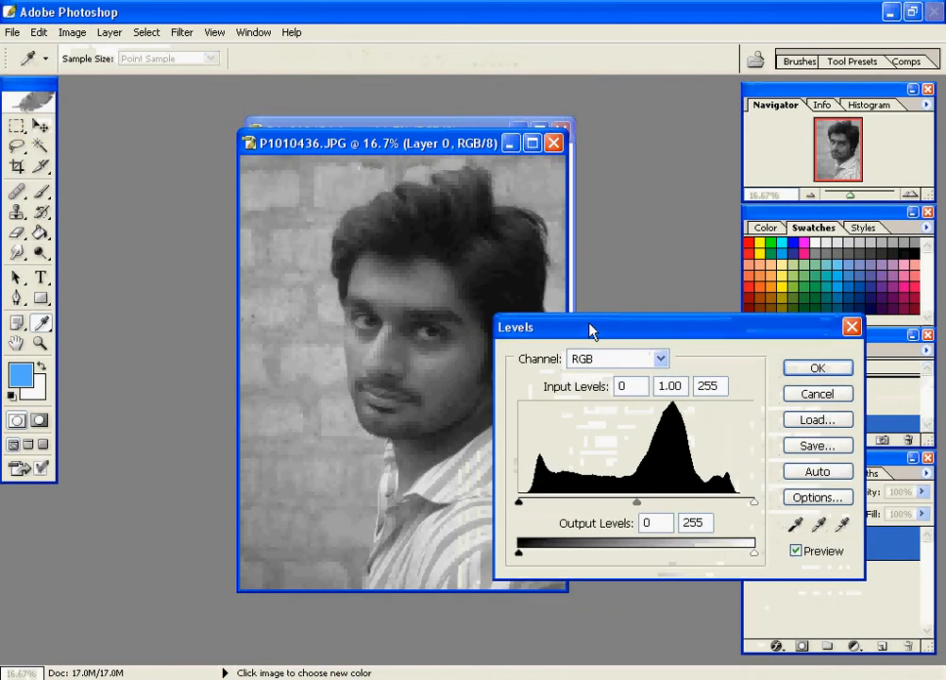
pyautogui.moveTo(589, 326); pyautogui.dragTo(611, 332)
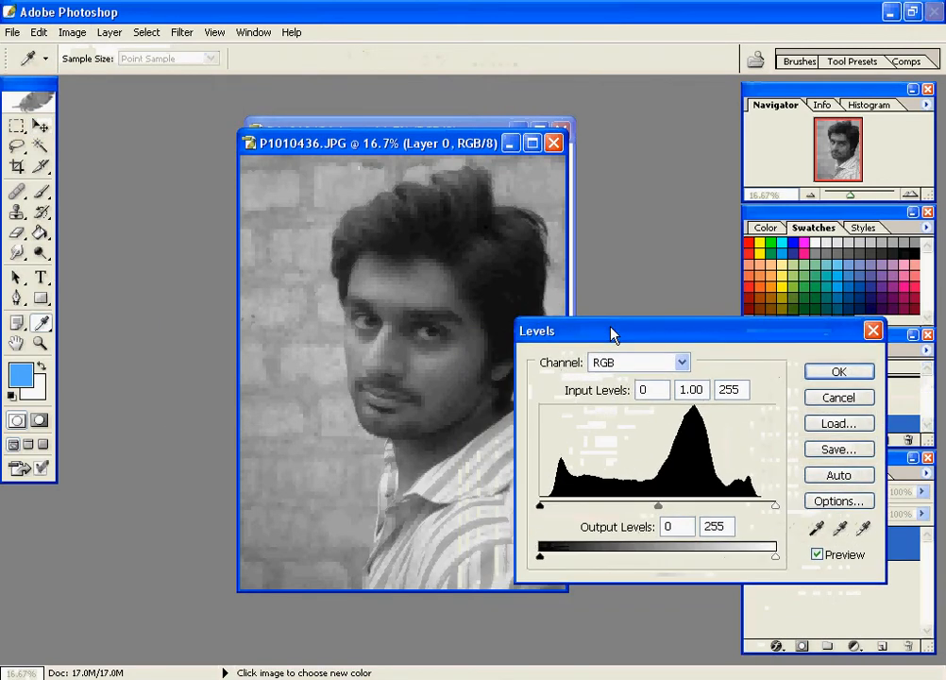
pyautogui.moveTo(612, 331); pyautogui.dragTo(620, 370)
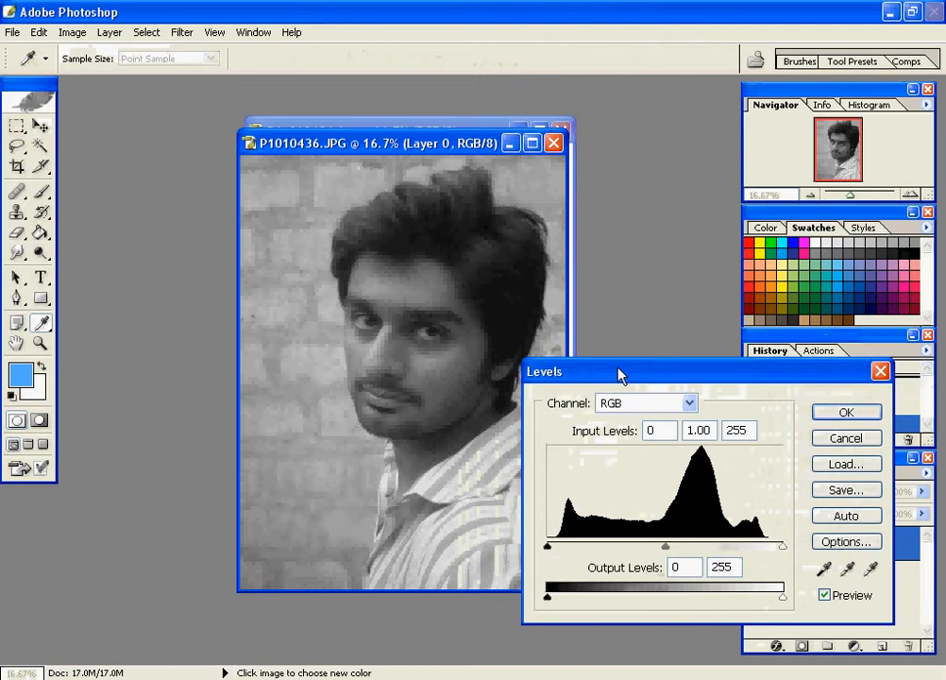
pyautogui.write('85')
pyautogui.write('110')
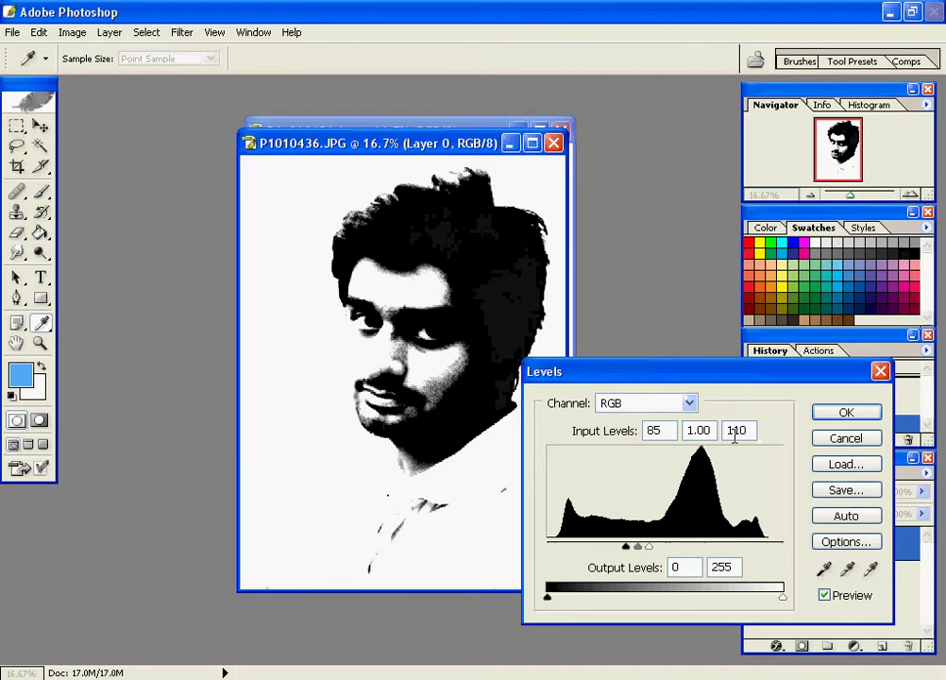
pyautogui.click(653, 430)
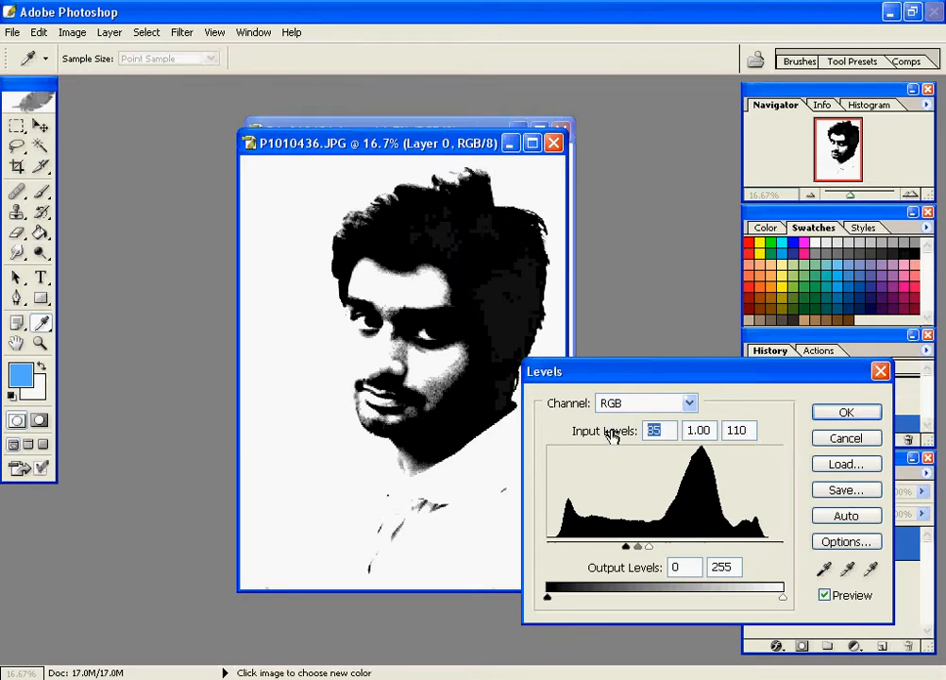
pyautogui.write('9')
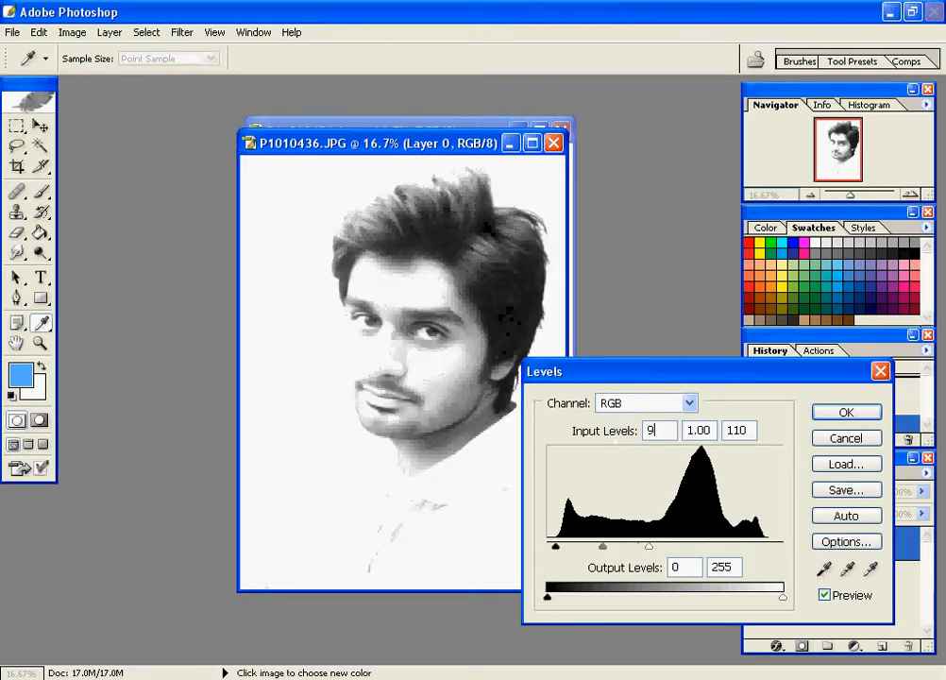
pyautogui.write('0')
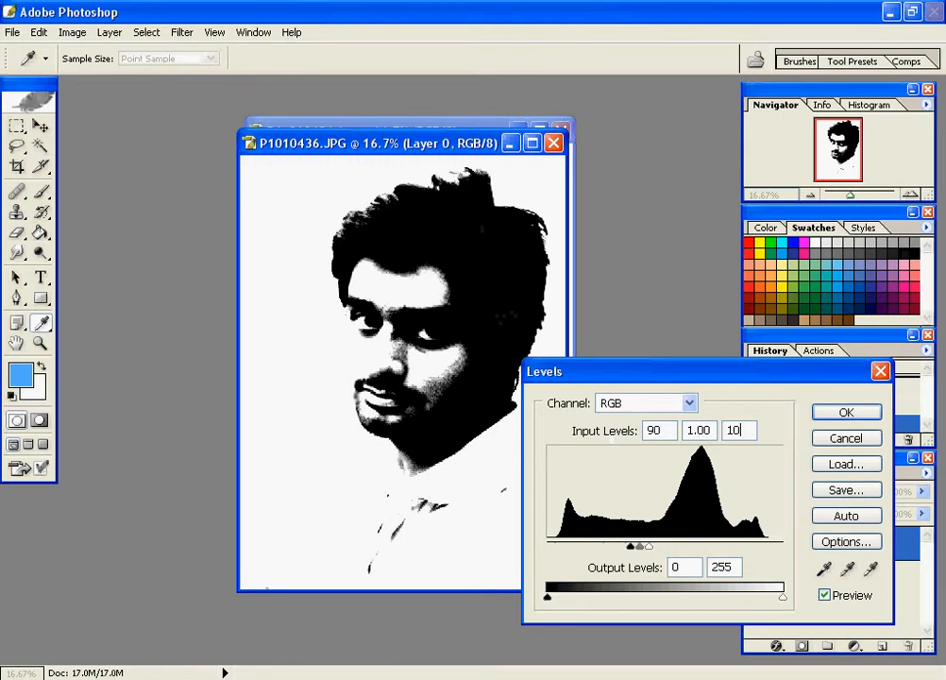
pyautogui.write('100')
pyautogui.click(661, 429)
pyautogui.write('40')
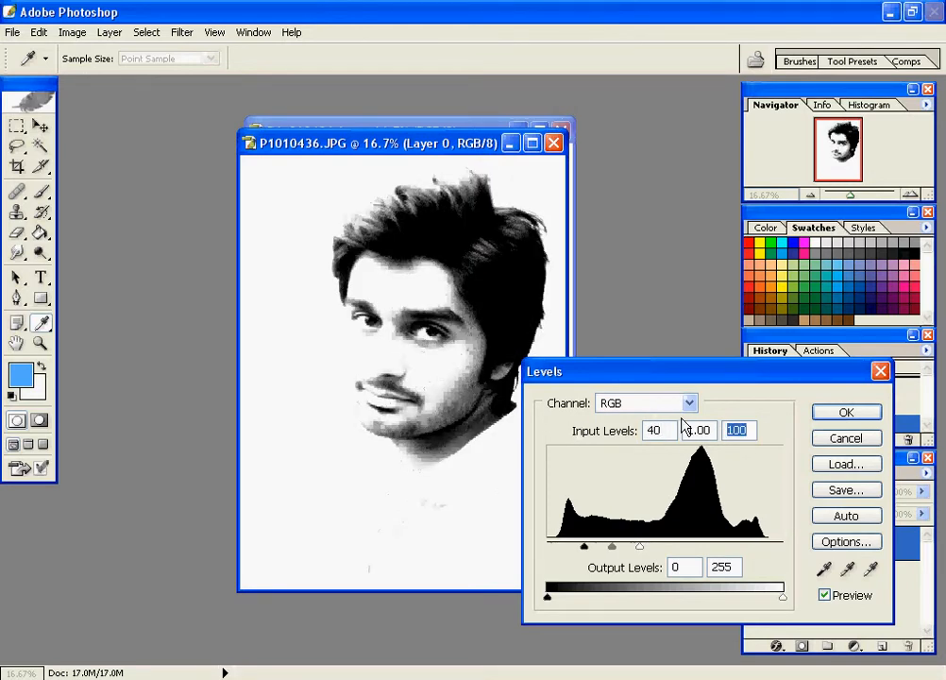
pyautogui.write('110')
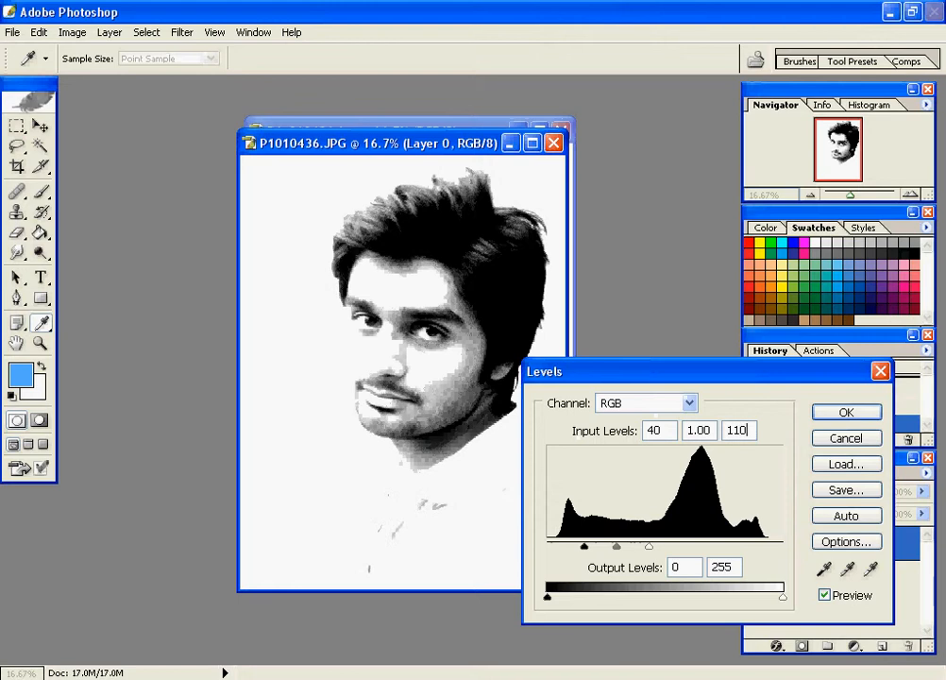
pyautogui.moveTo(846, 411)
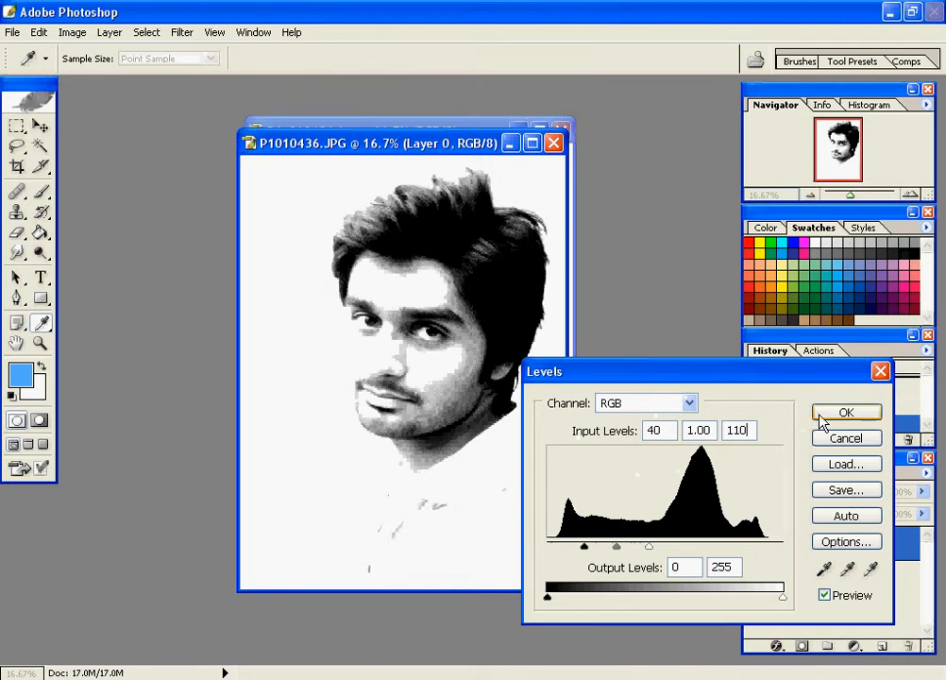
pyautogui.click(846, 412)
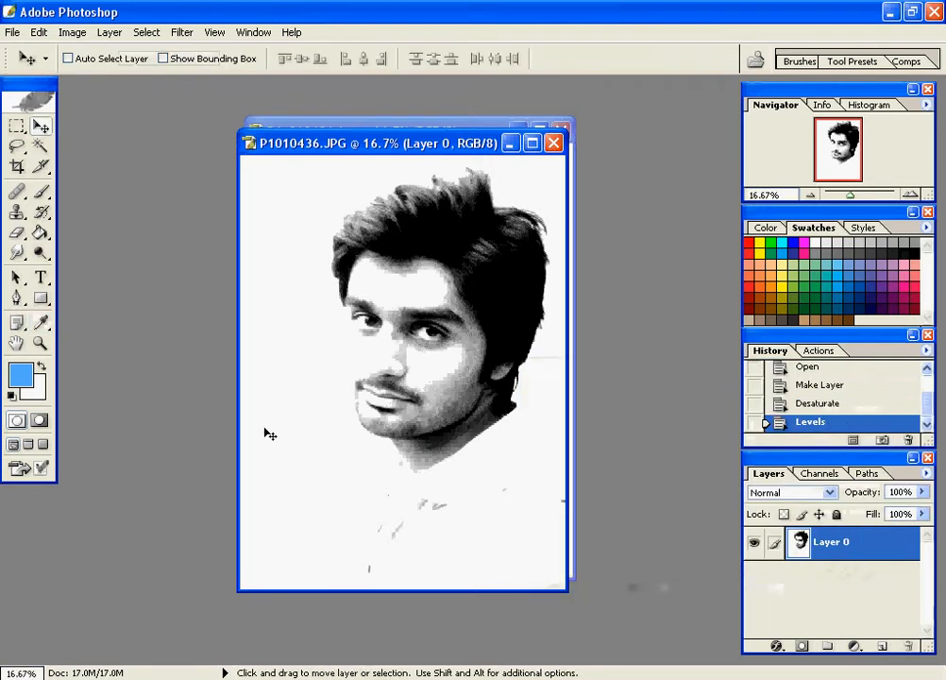
# In the Filter Gallery, preview the Artistic Cutout effect on the portrait.
pyautogui.click(178, 32)
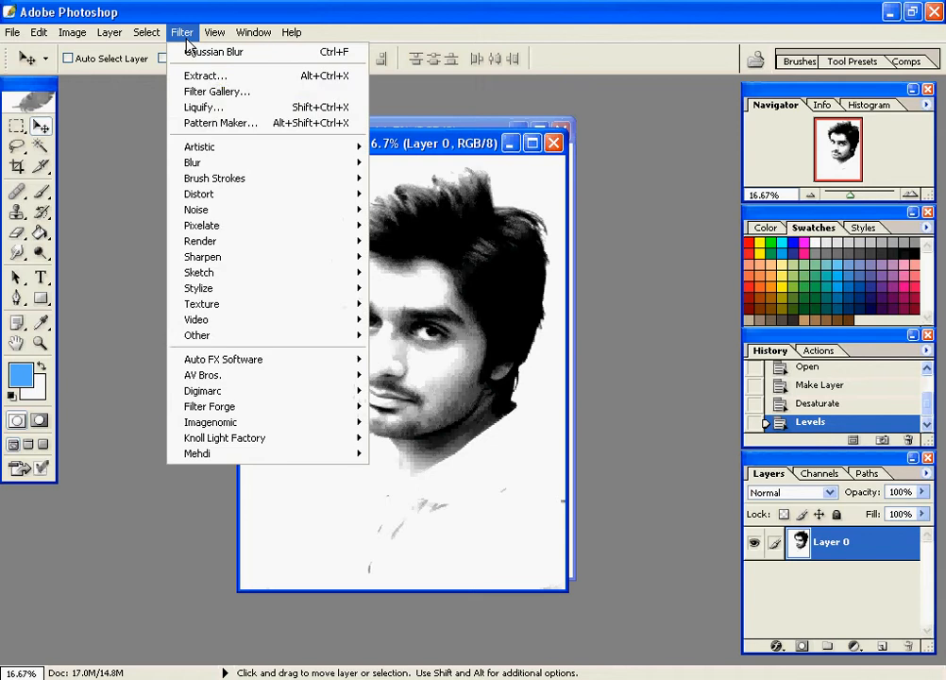
pyautogui.moveTo(217, 91)
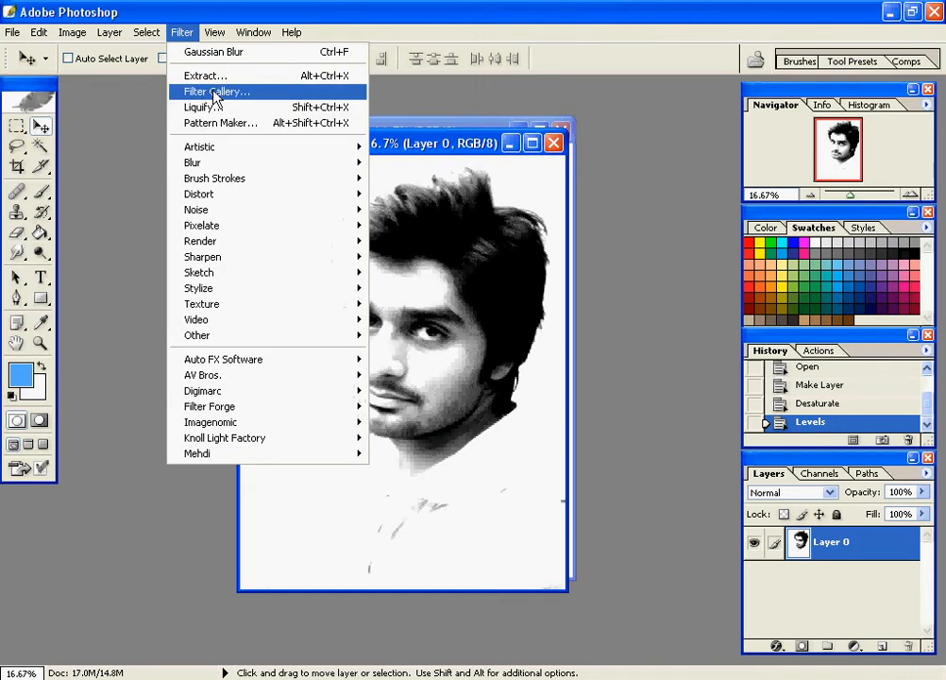
pyautogui.click(215, 90)
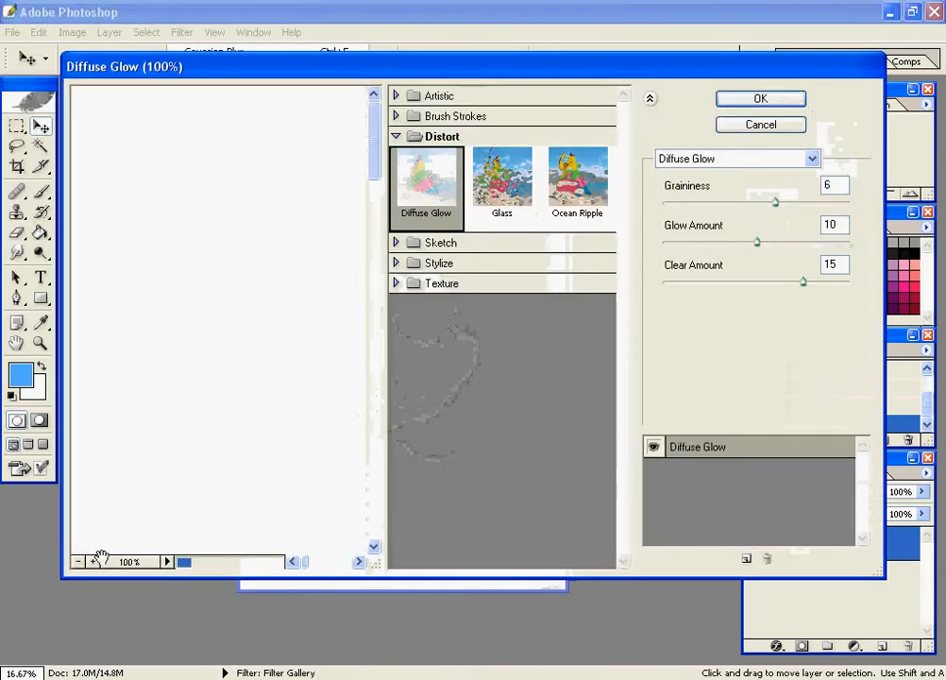
pyautogui.click(79, 563)
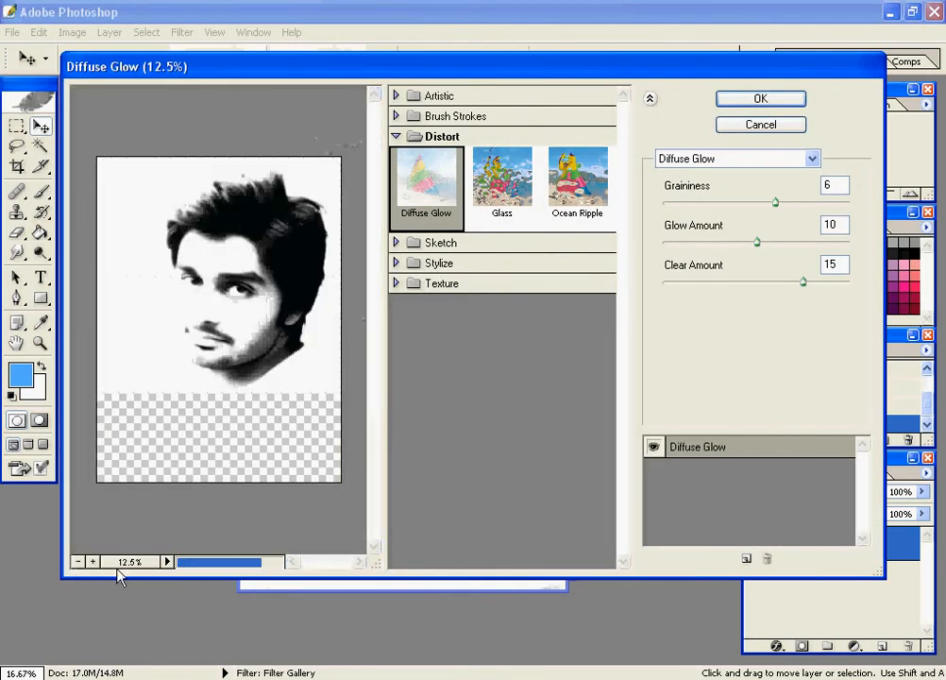
pyautogui.click(91, 563)
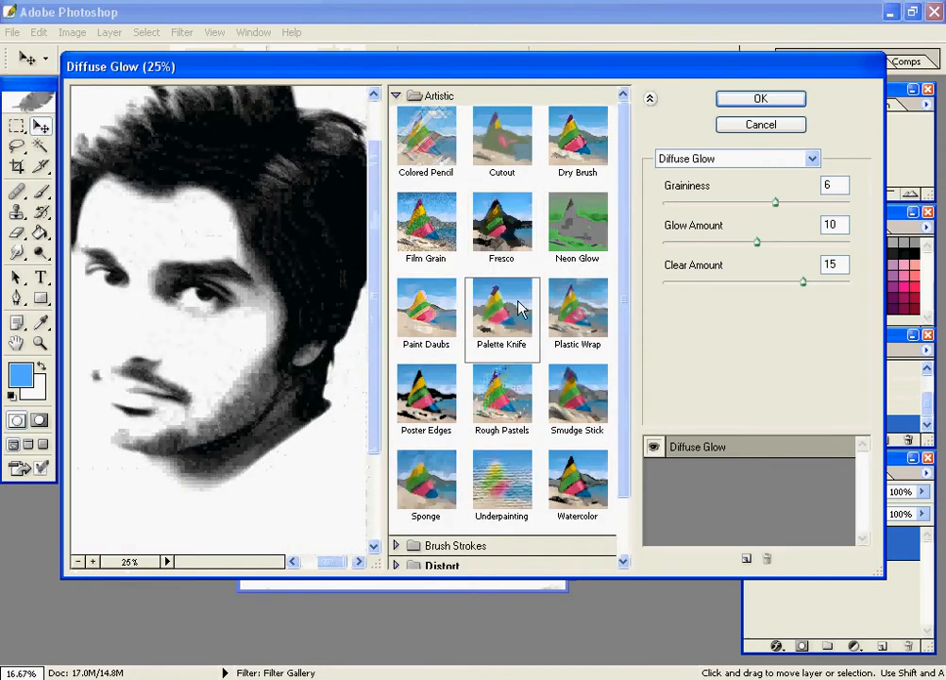
pyautogui.click(503, 136)
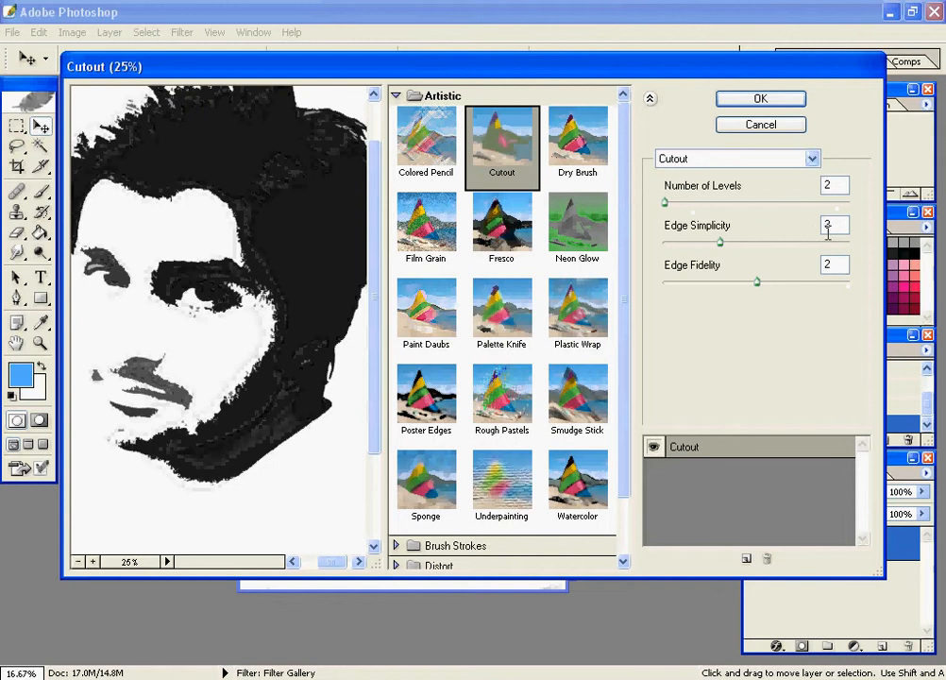
# Apply Distort > Diffuse Glow (graininess 6, glow 10, clear 15) instead.
pyautogui.click(396, 95)
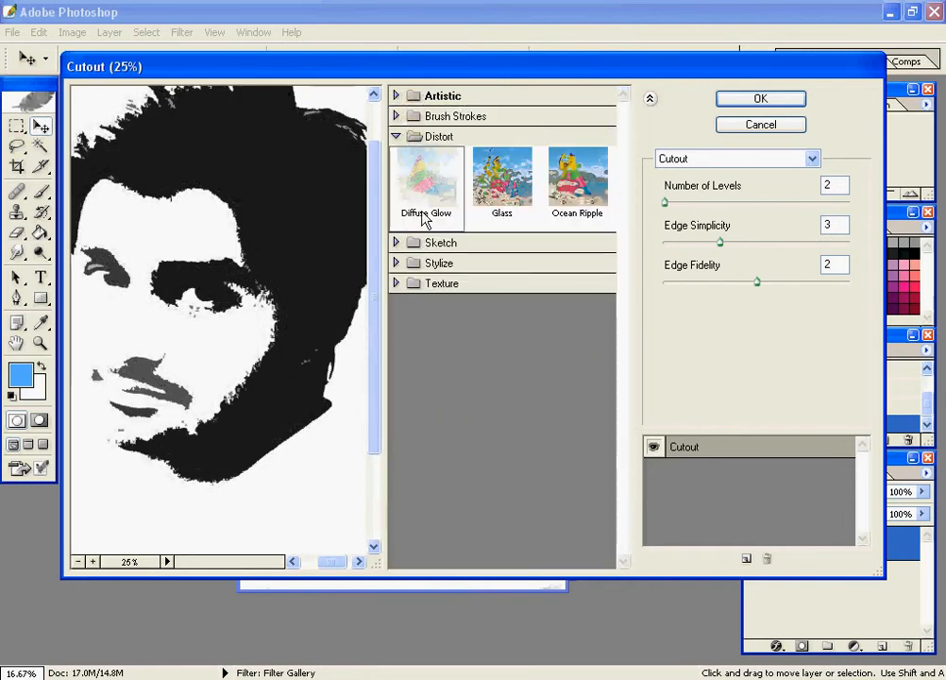
pyautogui.click(427, 175)
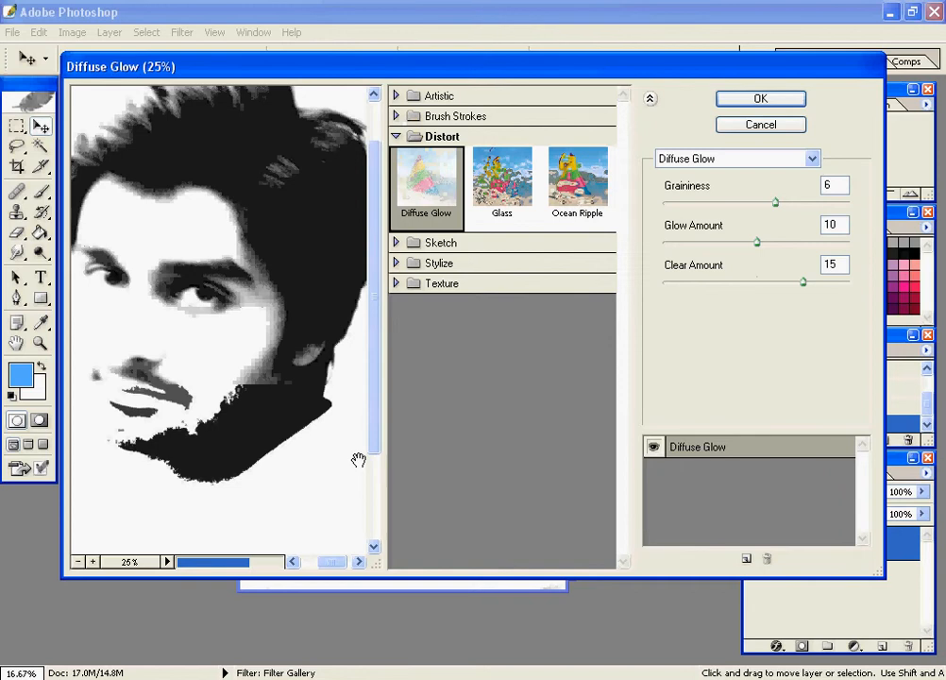
pyautogui.moveTo(859, 200)
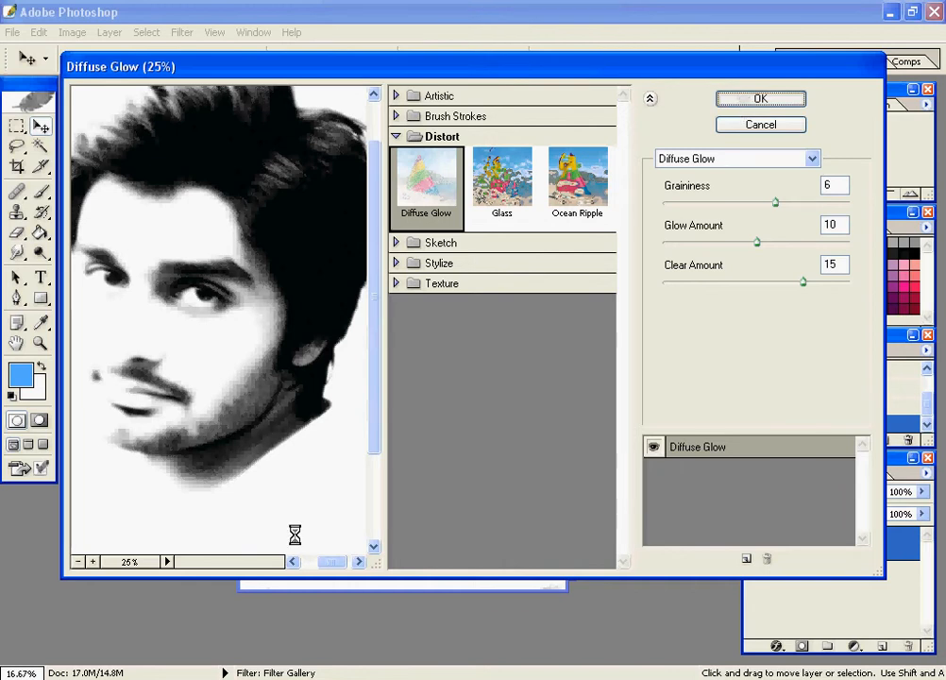
pyautogui.click(778, 98)
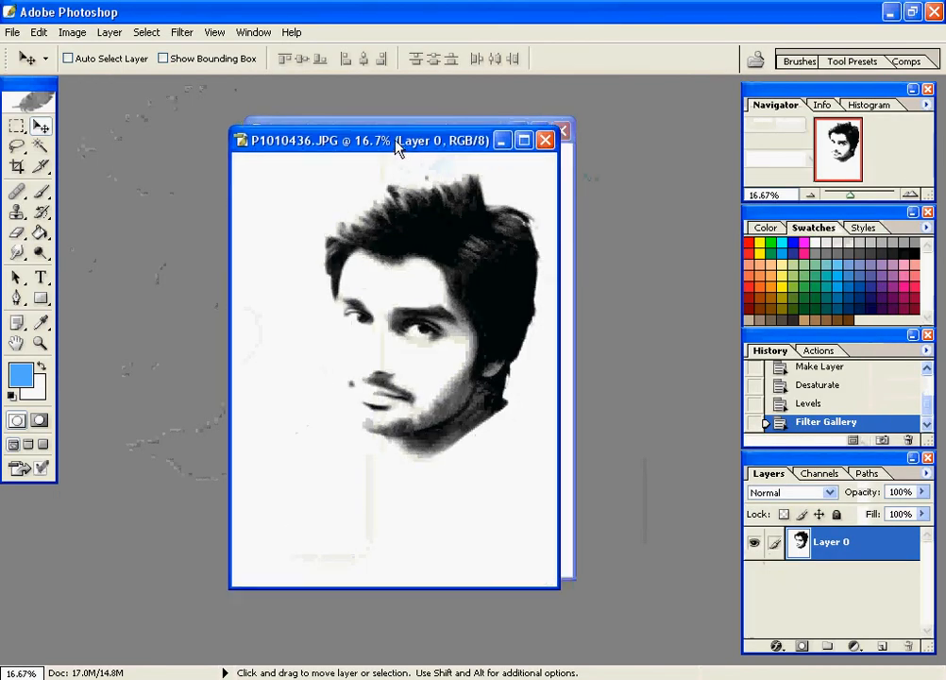
# Set the foreground painting colour to light blue #56AAFF.
pyautogui.click(884, 646)
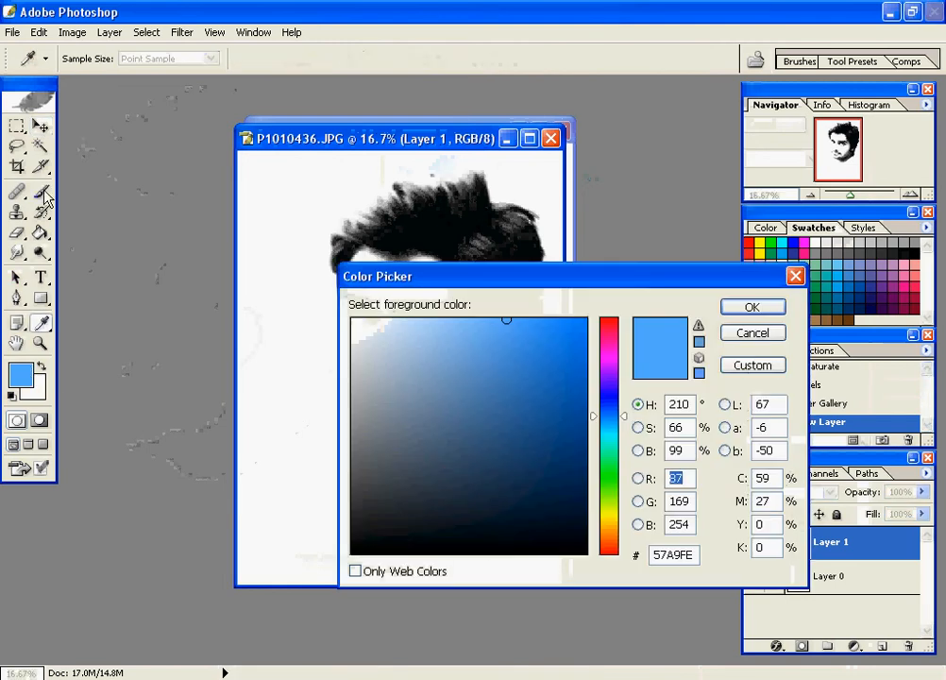
pyautogui.moveTo(34, 204)
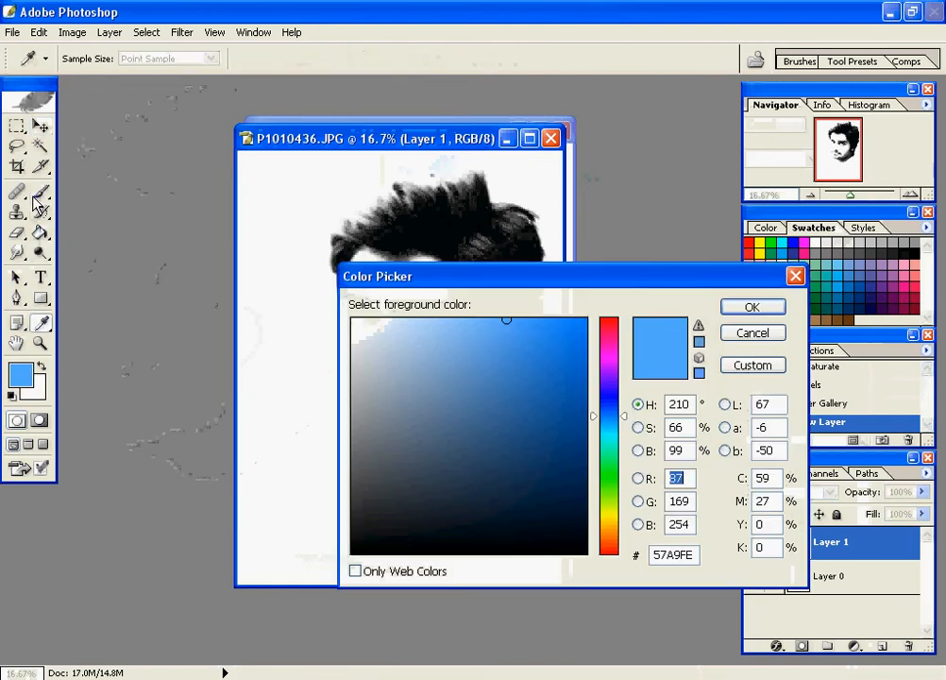
pyautogui.moveTo(711, 336)
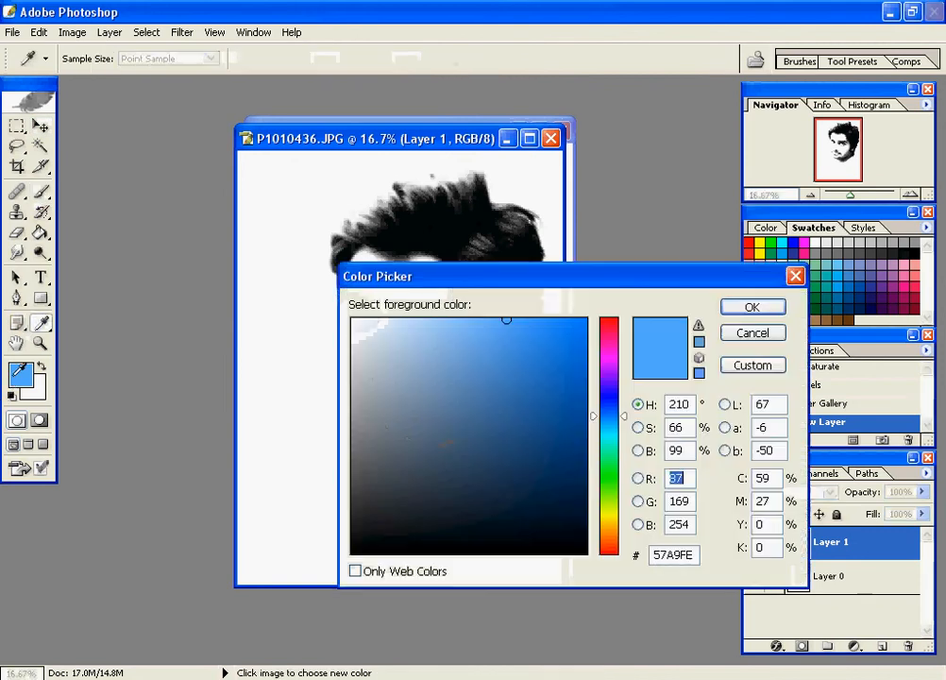
pyautogui.click(494, 332)
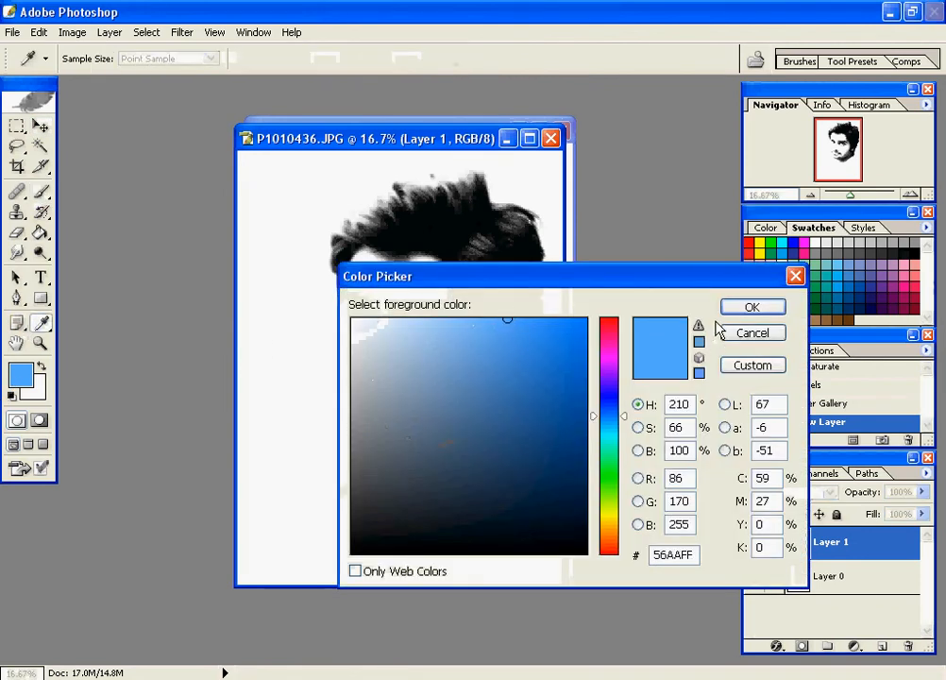
pyautogui.click(752, 306)
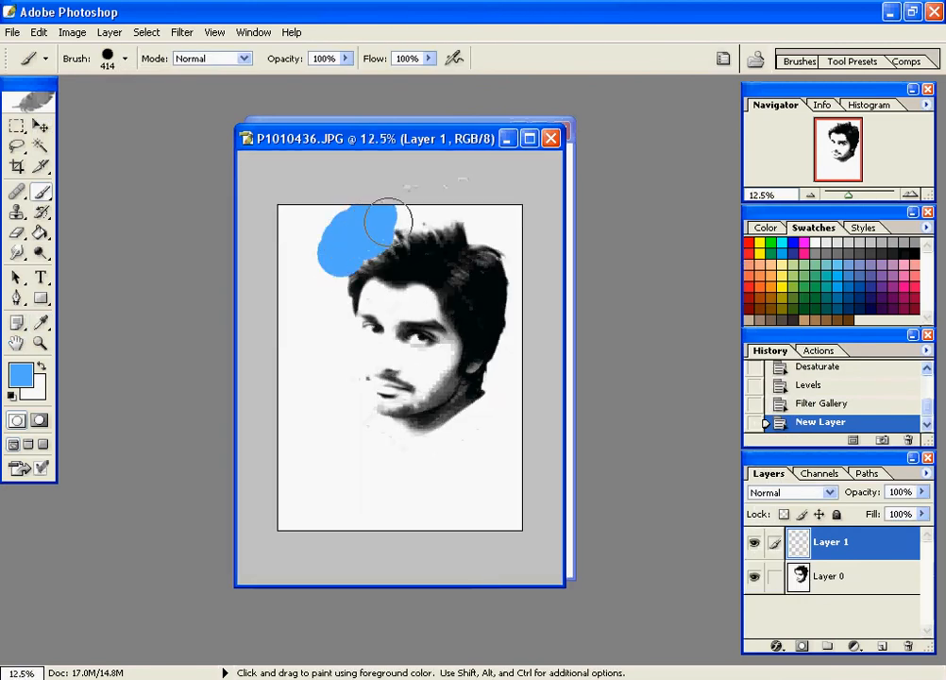
# Brush light blue all around the head and face on Layer 1.
pyautogui.moveTo(387, 226); pyautogui.dragTo(529, 311)
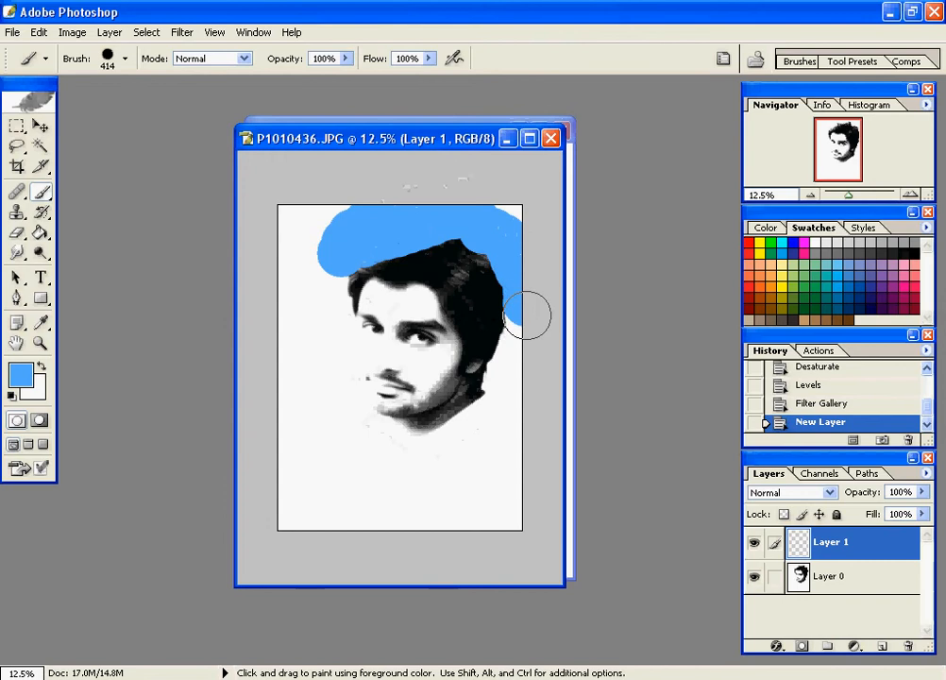
pyautogui.moveTo(528, 318); pyautogui.dragTo(378, 430)
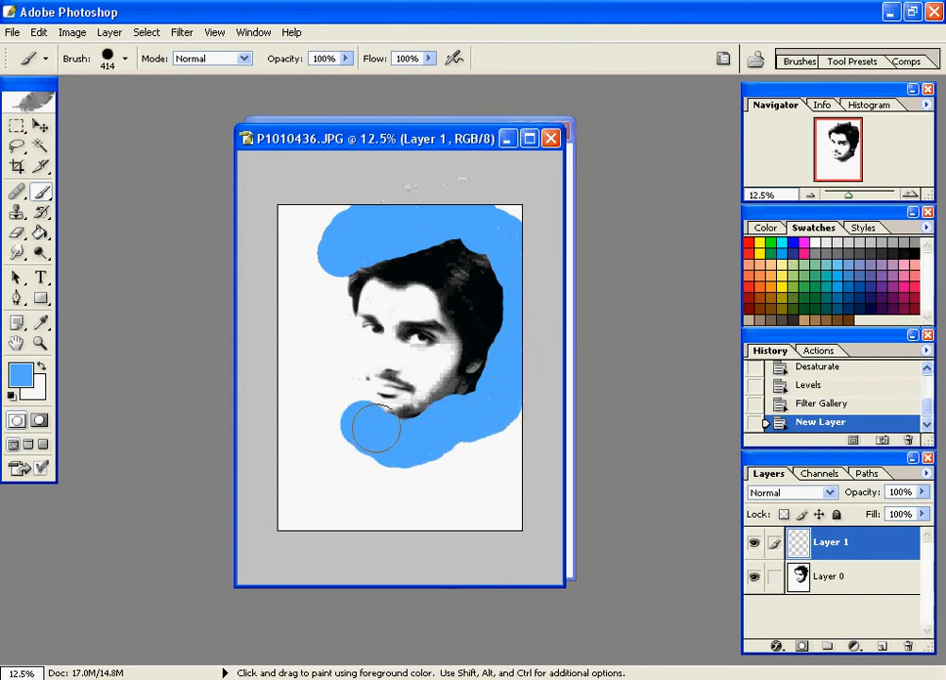
pyautogui.moveTo(378, 431); pyautogui.dragTo(325, 268)
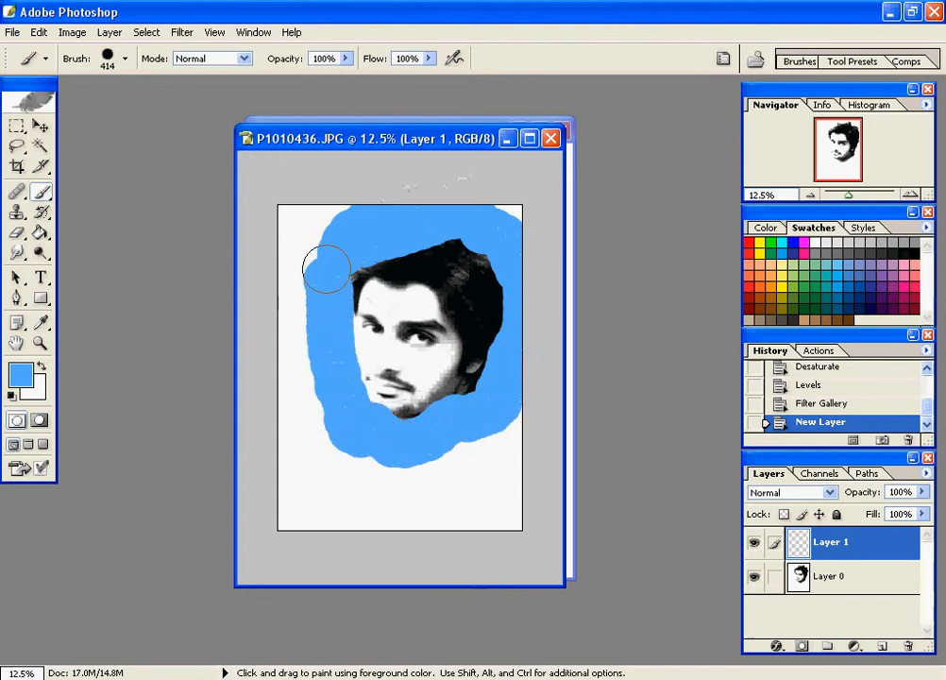
pyautogui.moveTo(324, 268); pyautogui.dragTo(481, 391)
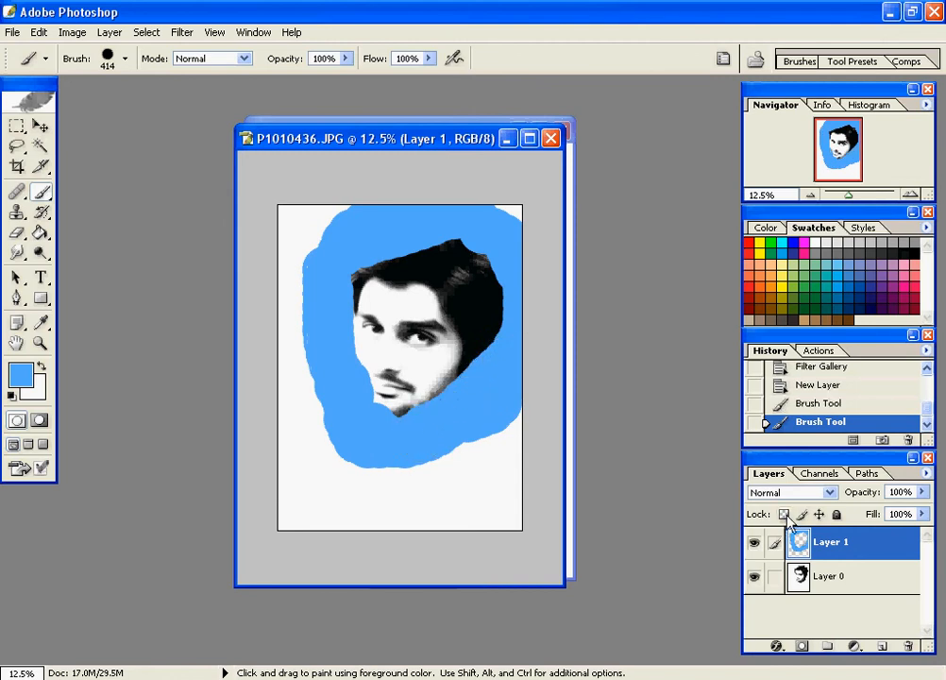
pyautogui.moveTo(823, 521)
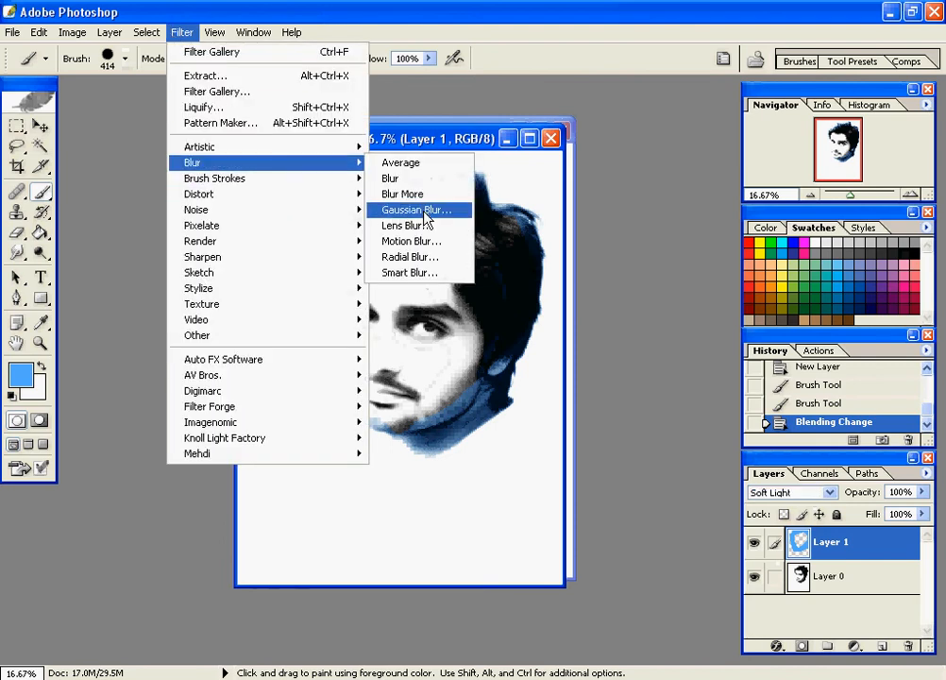
# Apply a 20-pixel Gaussian Blur to the soft-light blue layer.
pyautogui.click(415, 209)
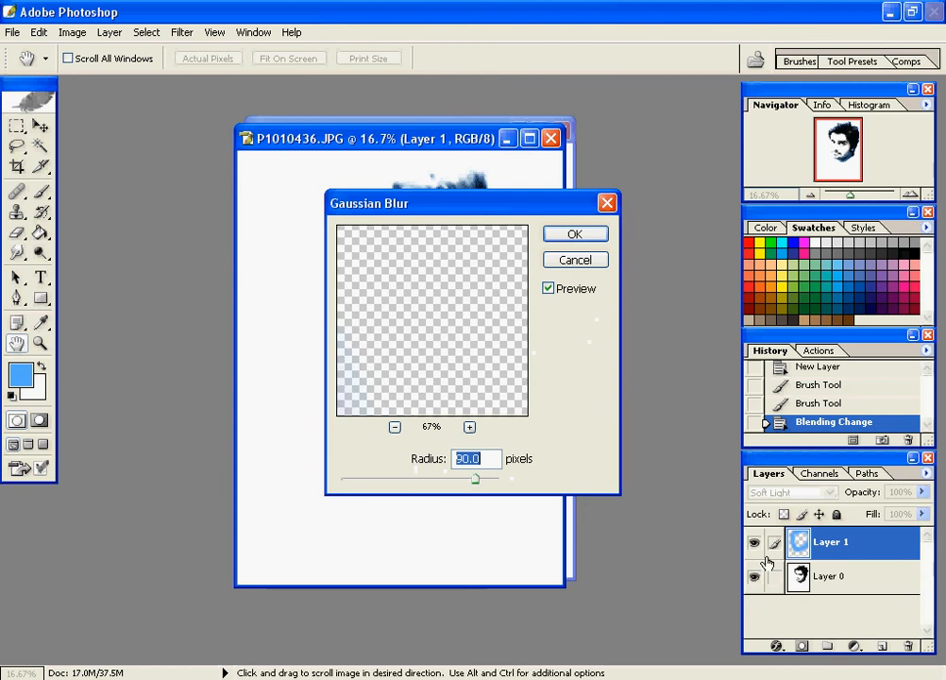
pyautogui.click(574, 234)
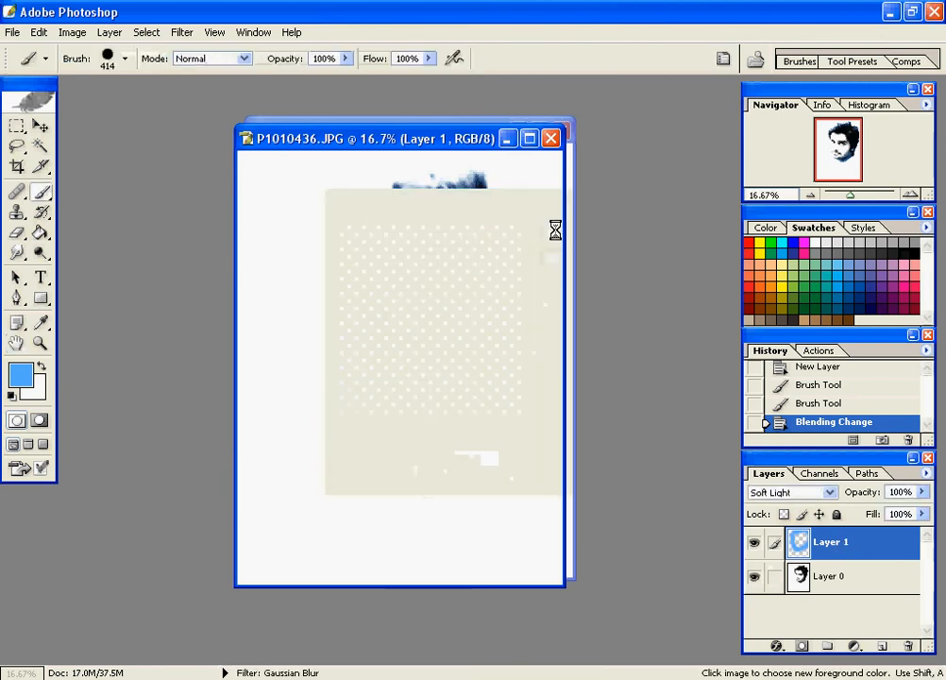